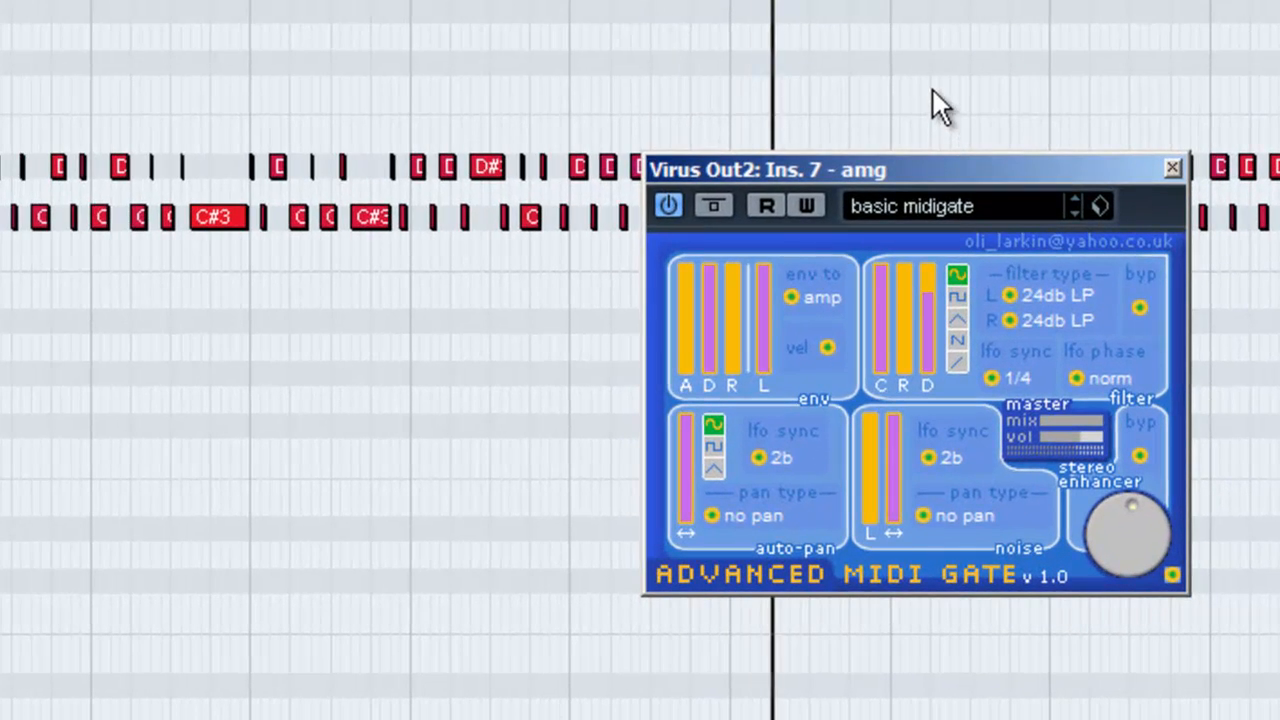
mouse_move(985, 130)
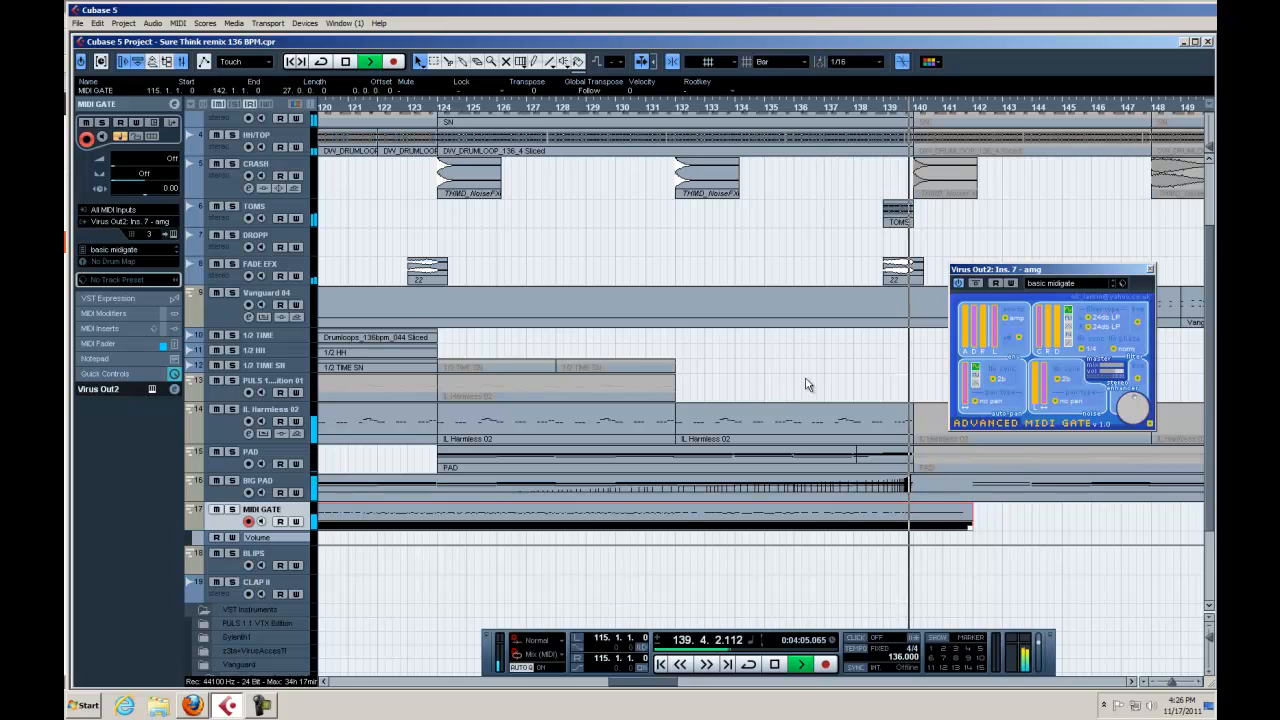
Open Virus Out2's channel settings to show the amg insert on the basic midigate preset.
left_click(800, 663)
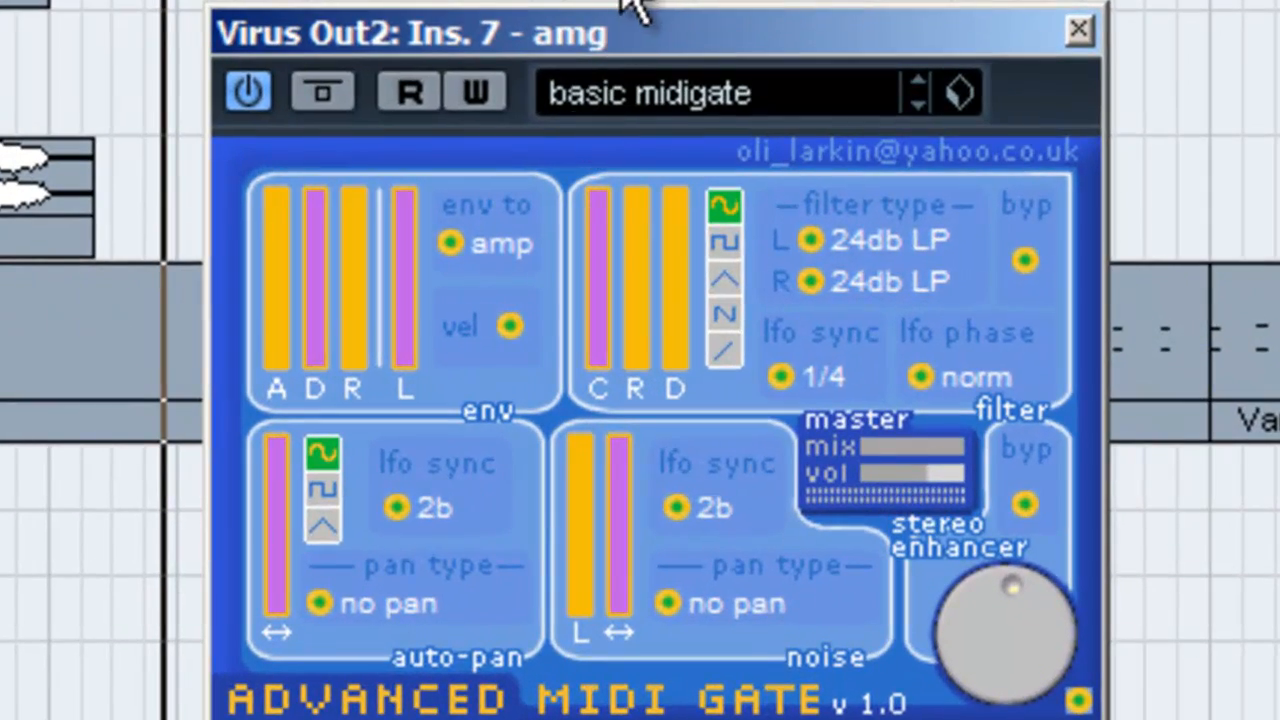
mouse_move(407, 92)
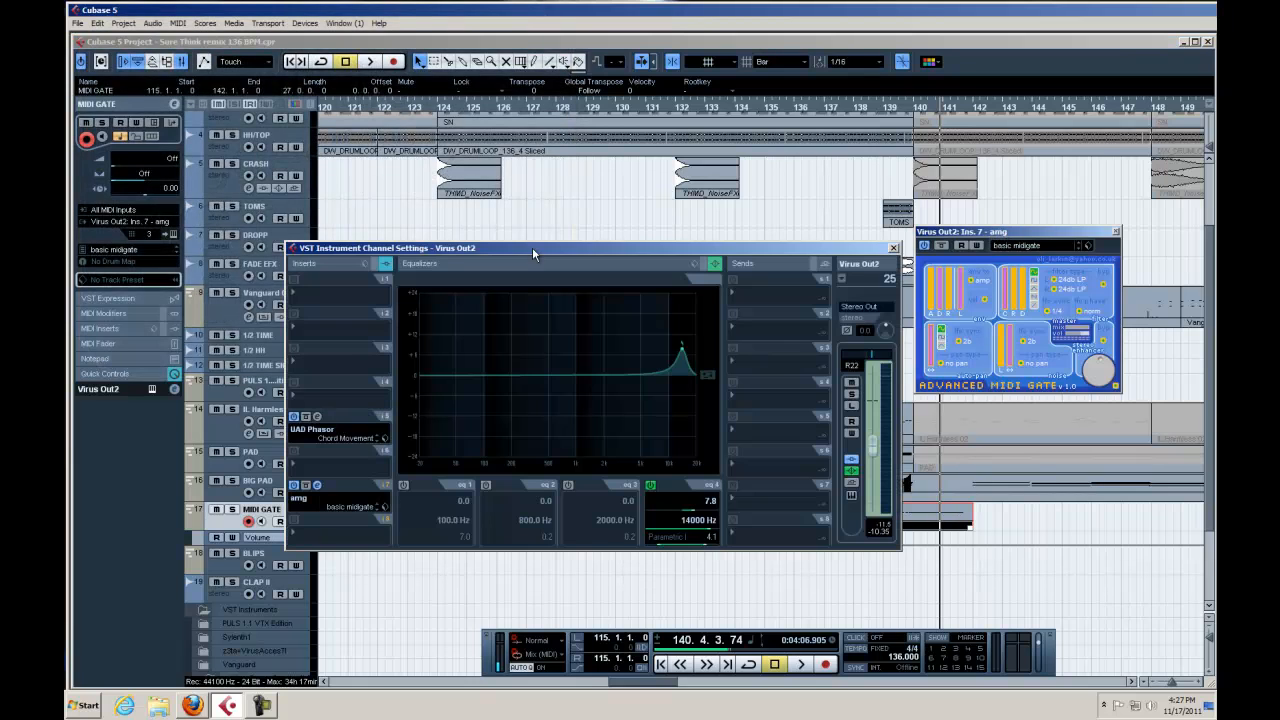
mouse_move(452, 385)
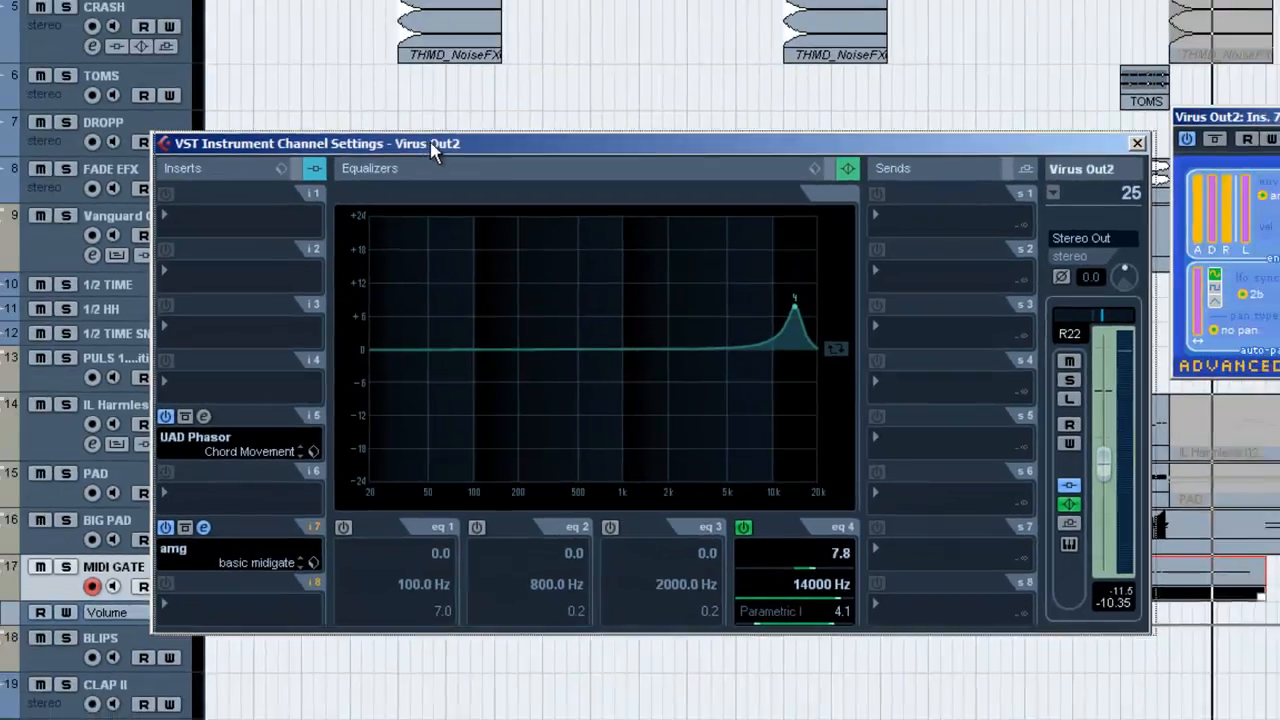
Close the Virus Out2 VST Instrument Channel Settings window.
left_click(1137, 143)
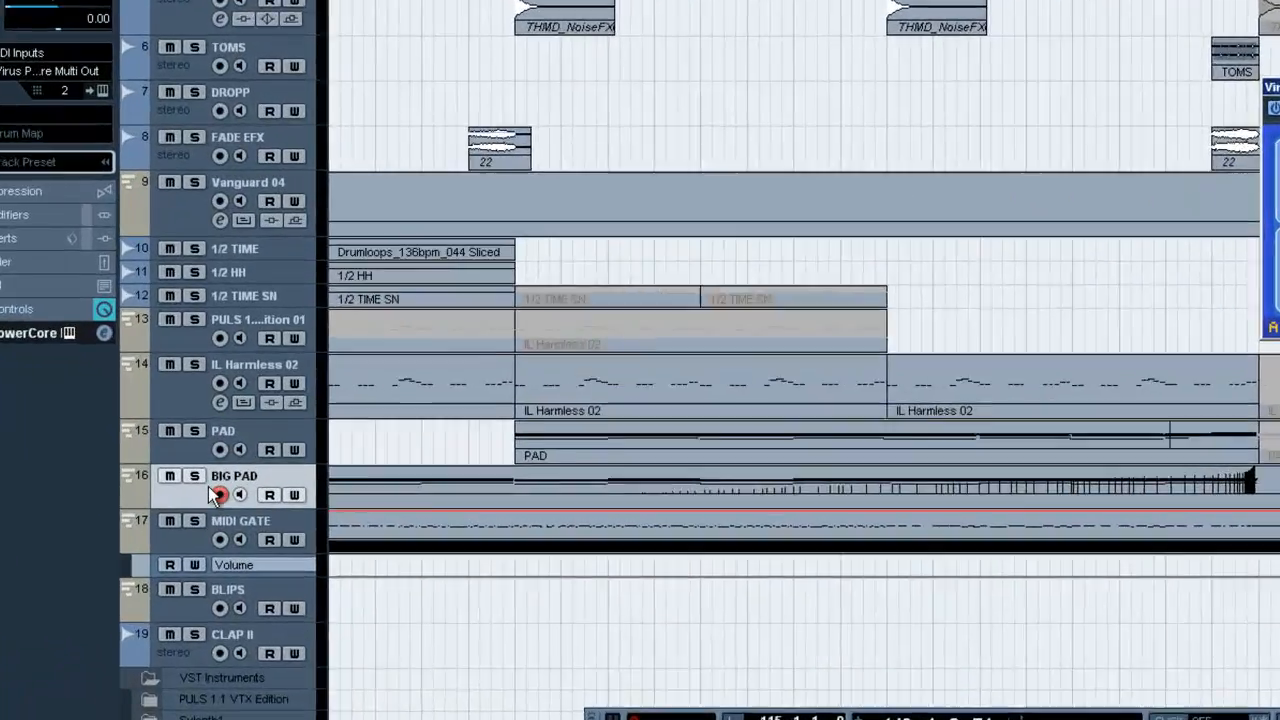
right_click(218, 494)
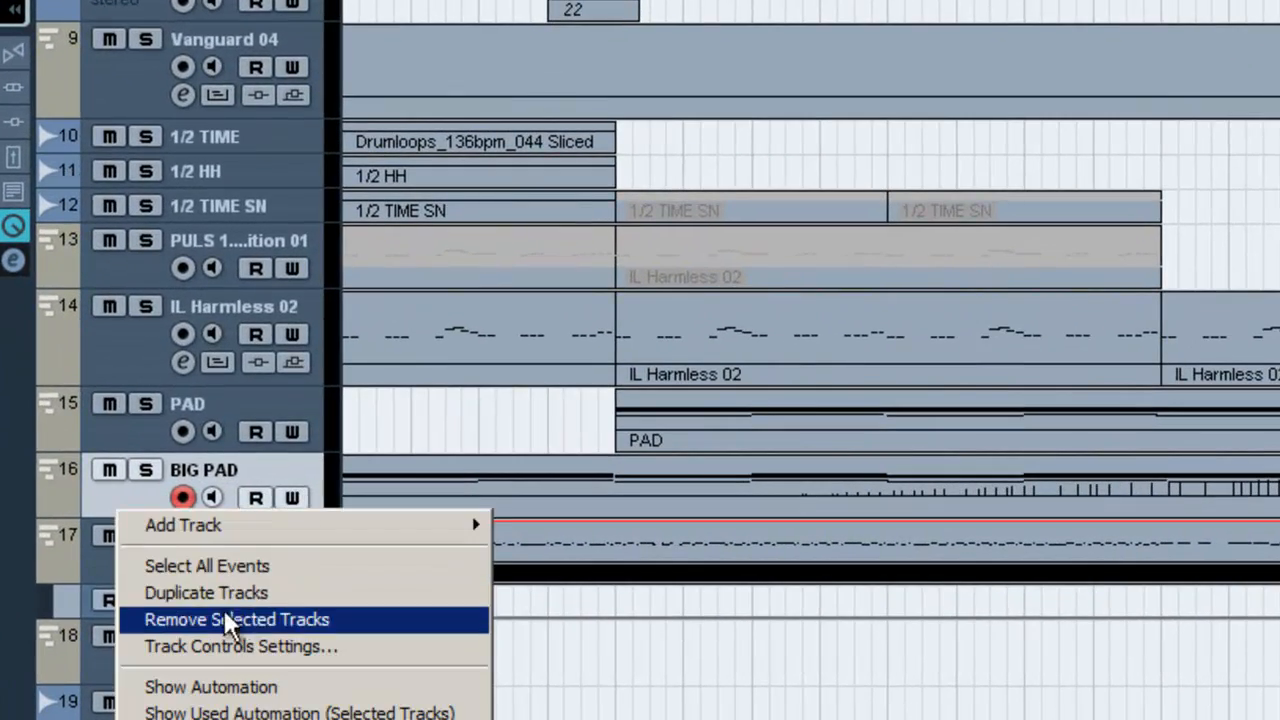
mouse_move(183, 524)
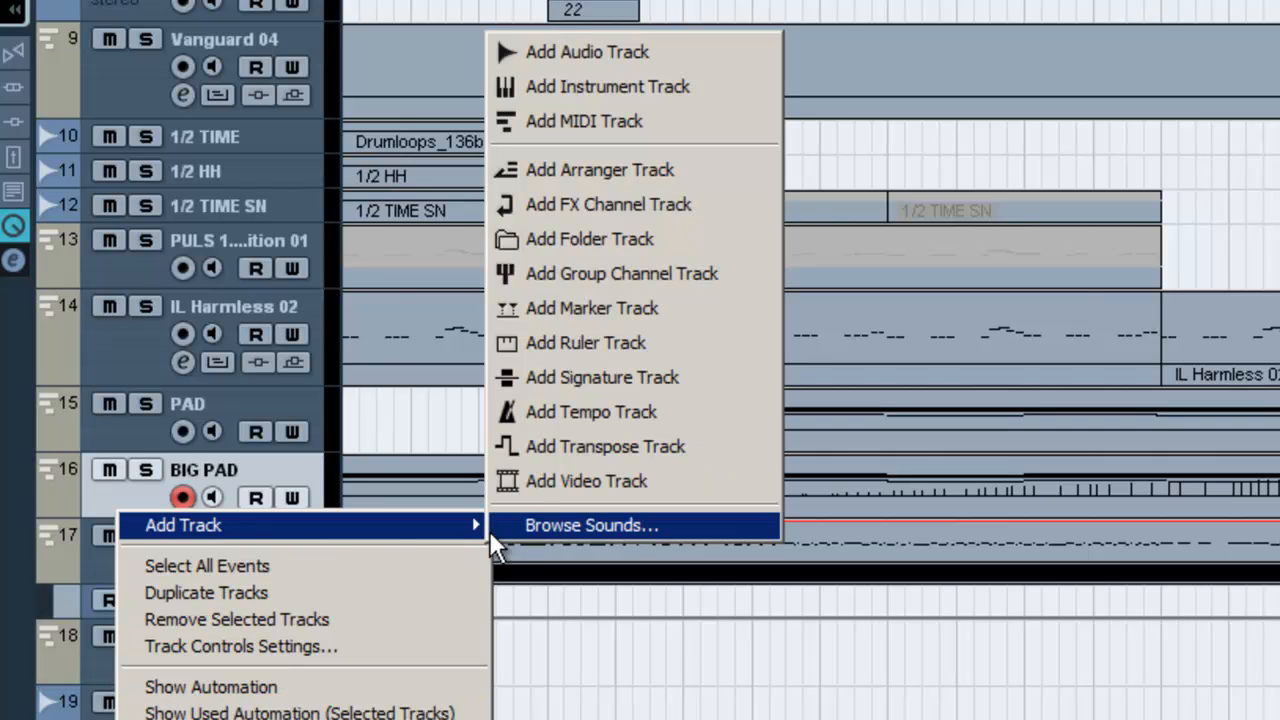
mouse_move(1080, 175)
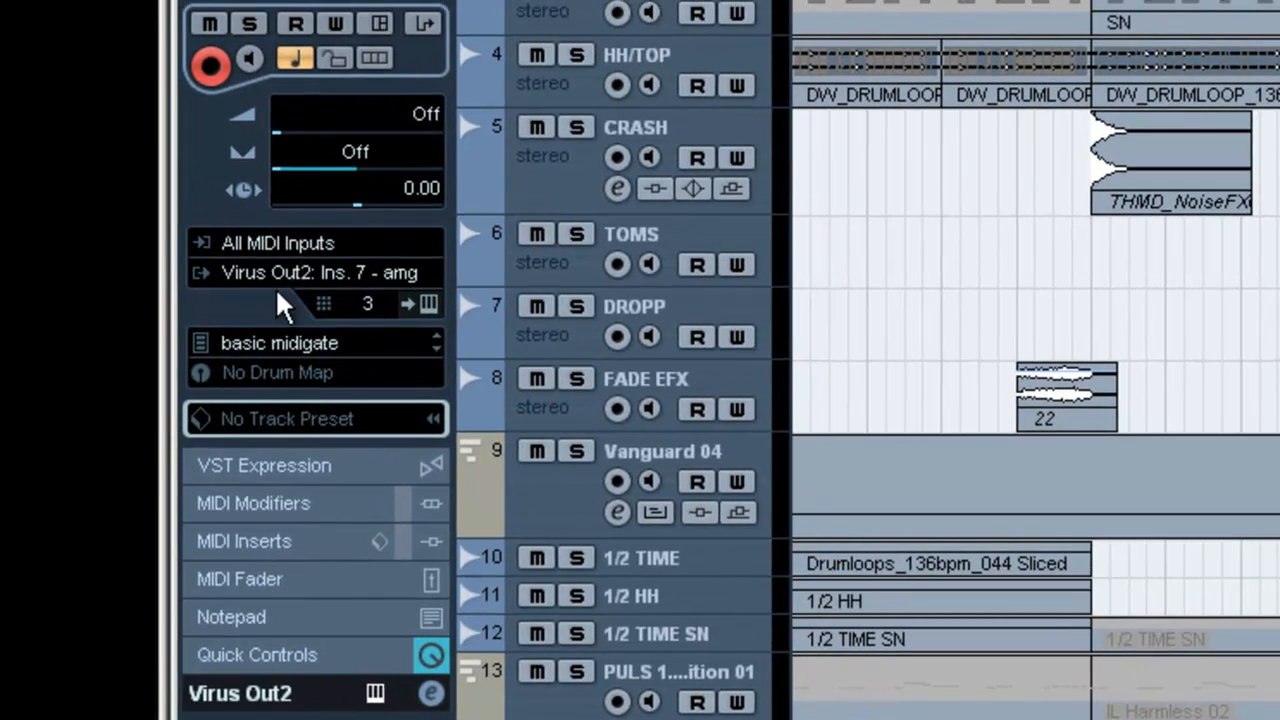
left_click(319, 272)
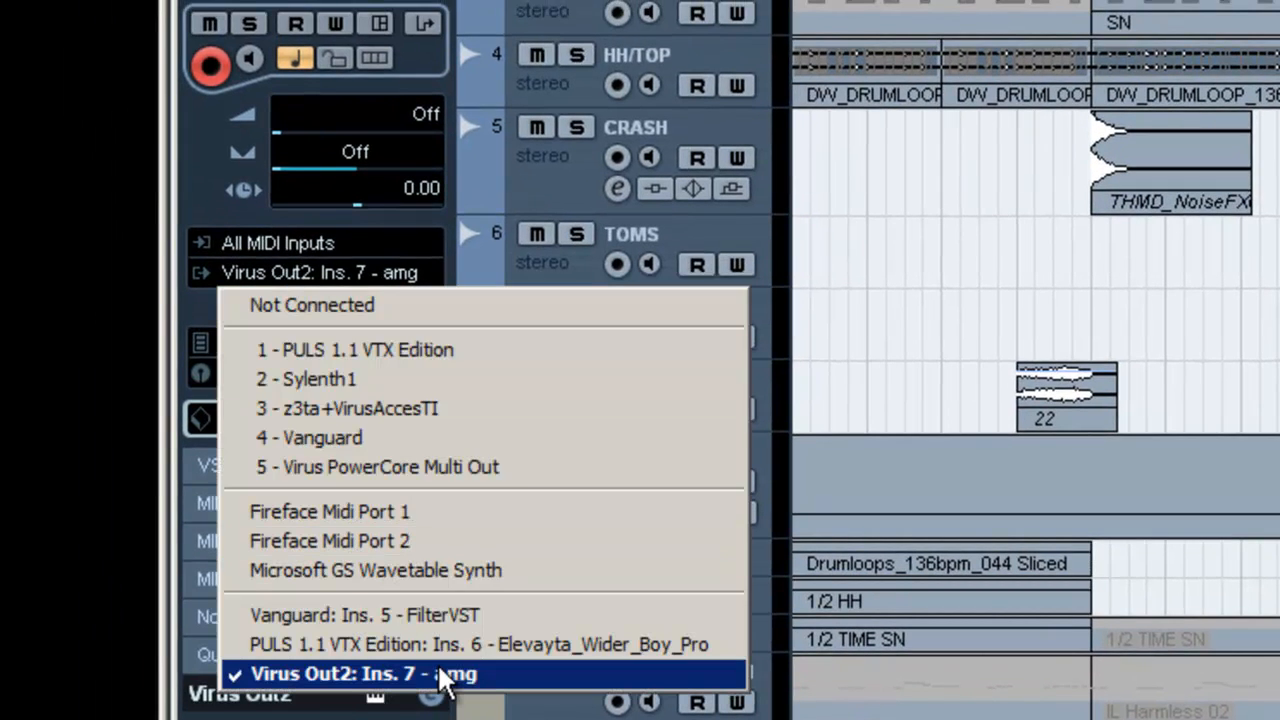
left_click(363, 673)
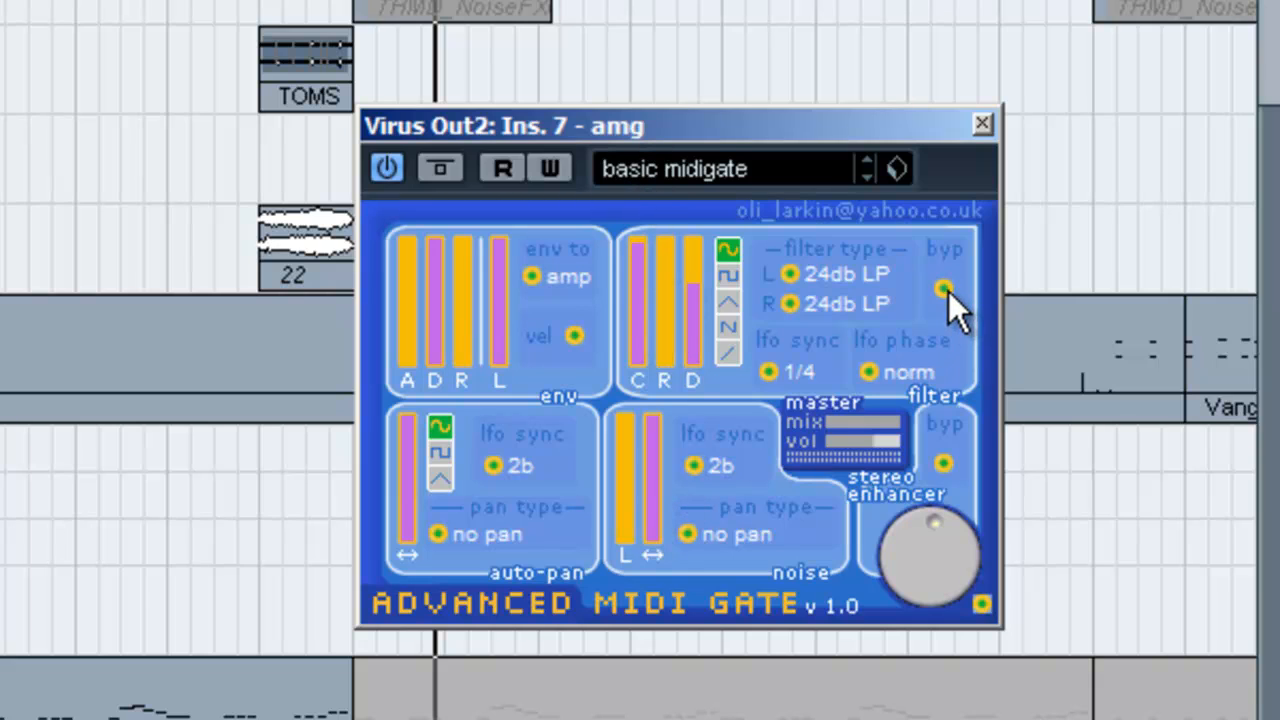
Open the MIDI GATE part in the Key Editor, showing D#3 and C#3 gate notes.
left_click(790, 303)
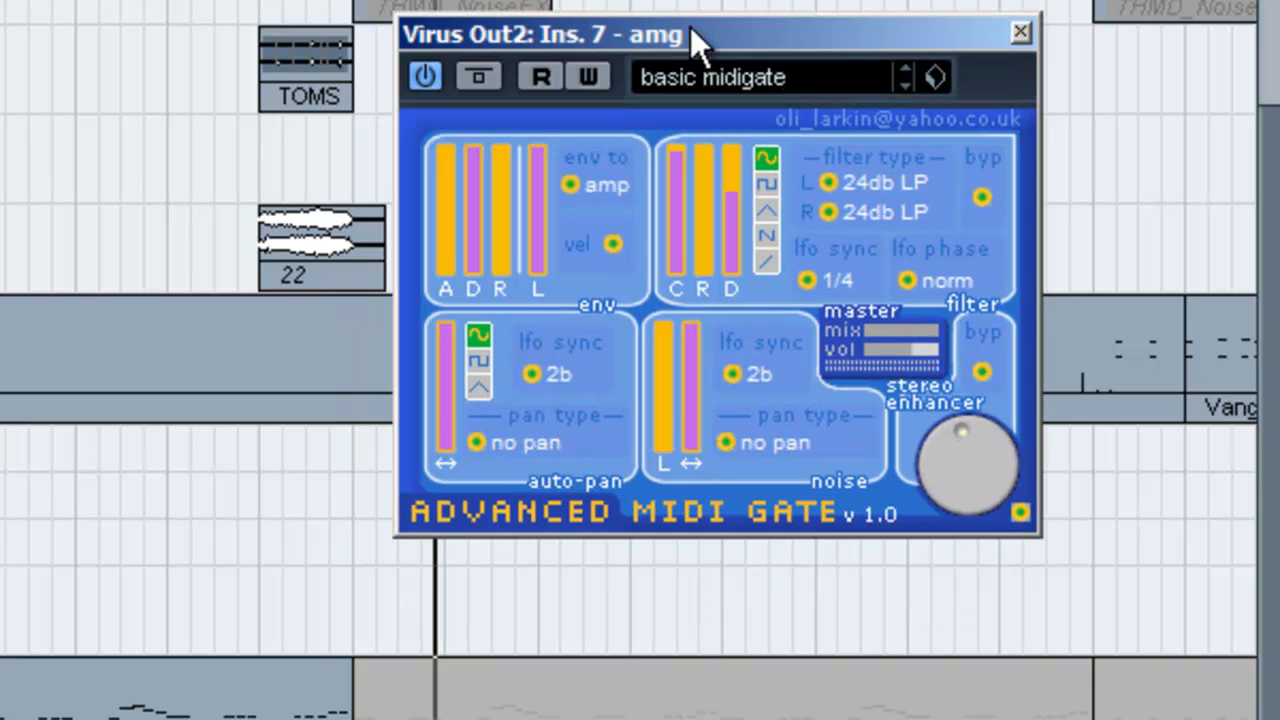
mouse_move(528, 385)
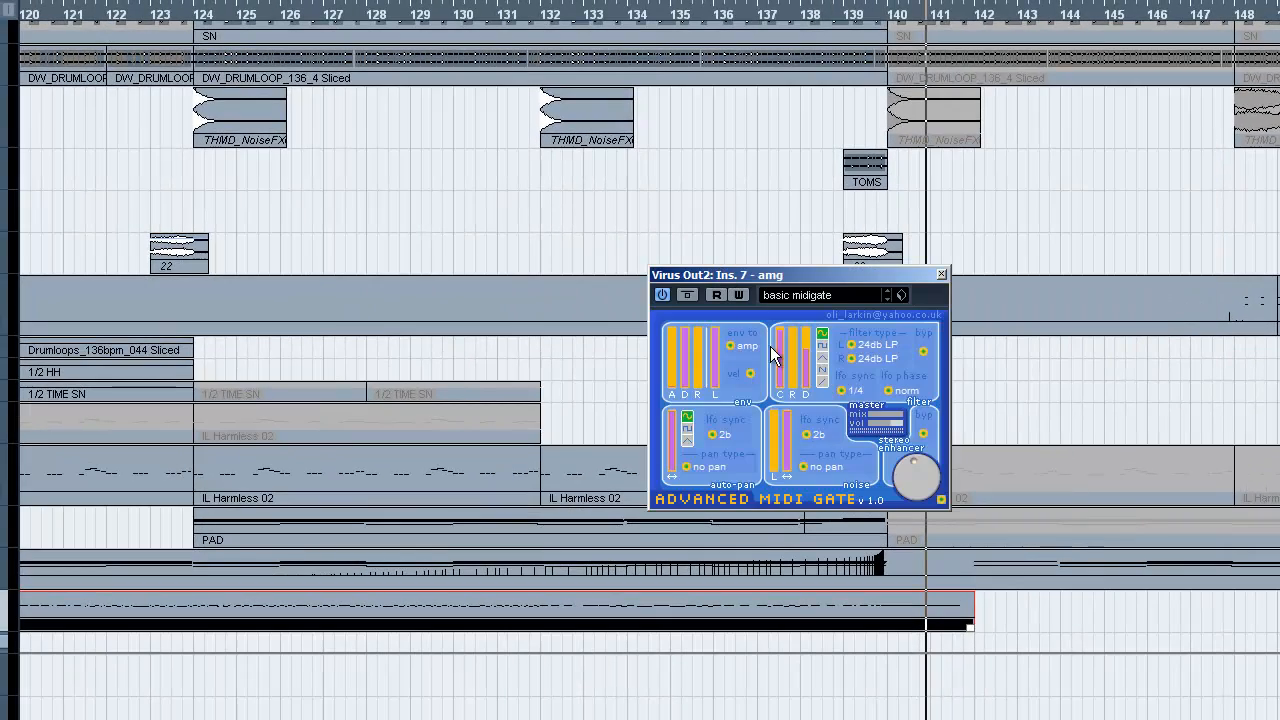
mouse_move(675, 495)
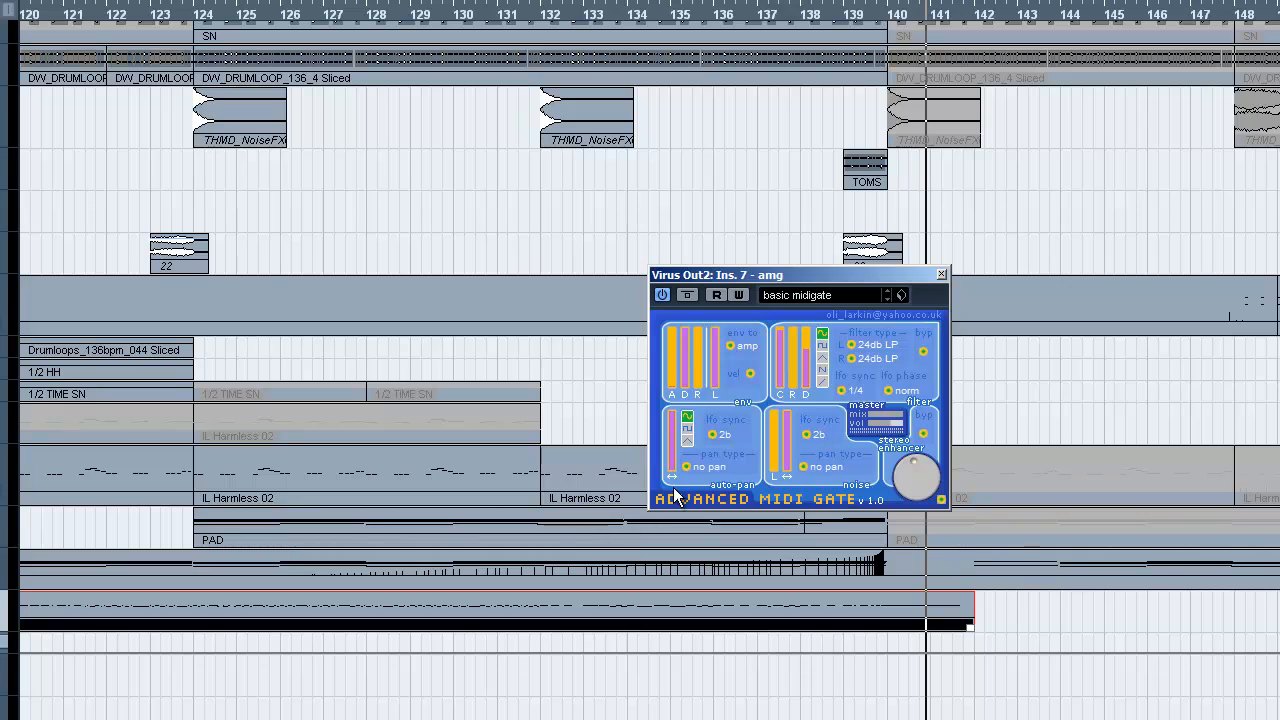
left_click_drag(795, 275, 730, 237)
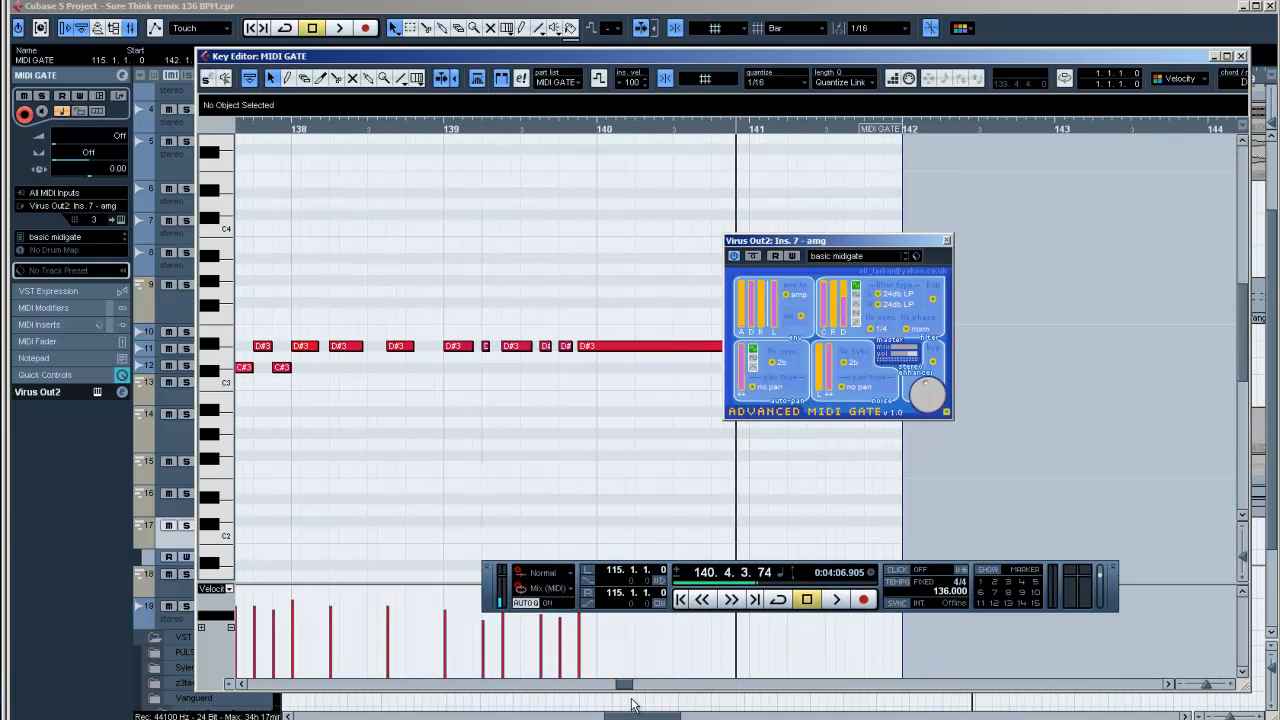
Scroll the note editor left before closing it.
scroll("left", 3)
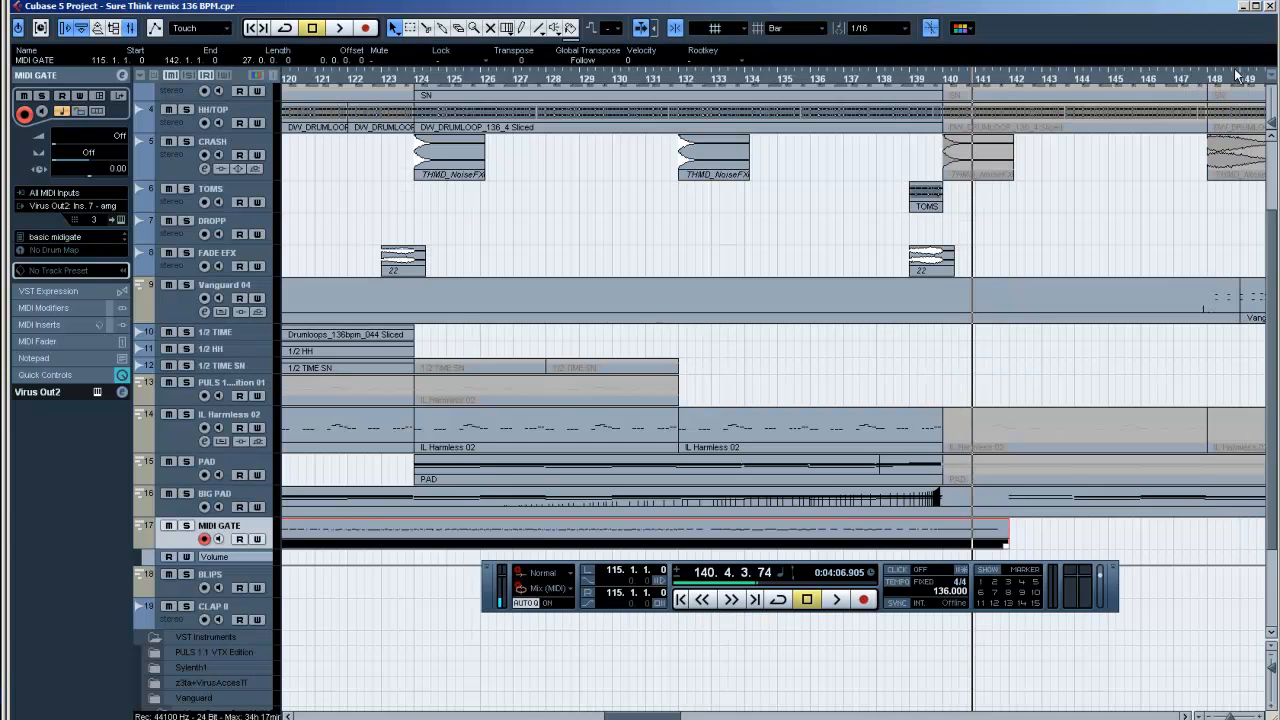
mouse_move(1046, 365)
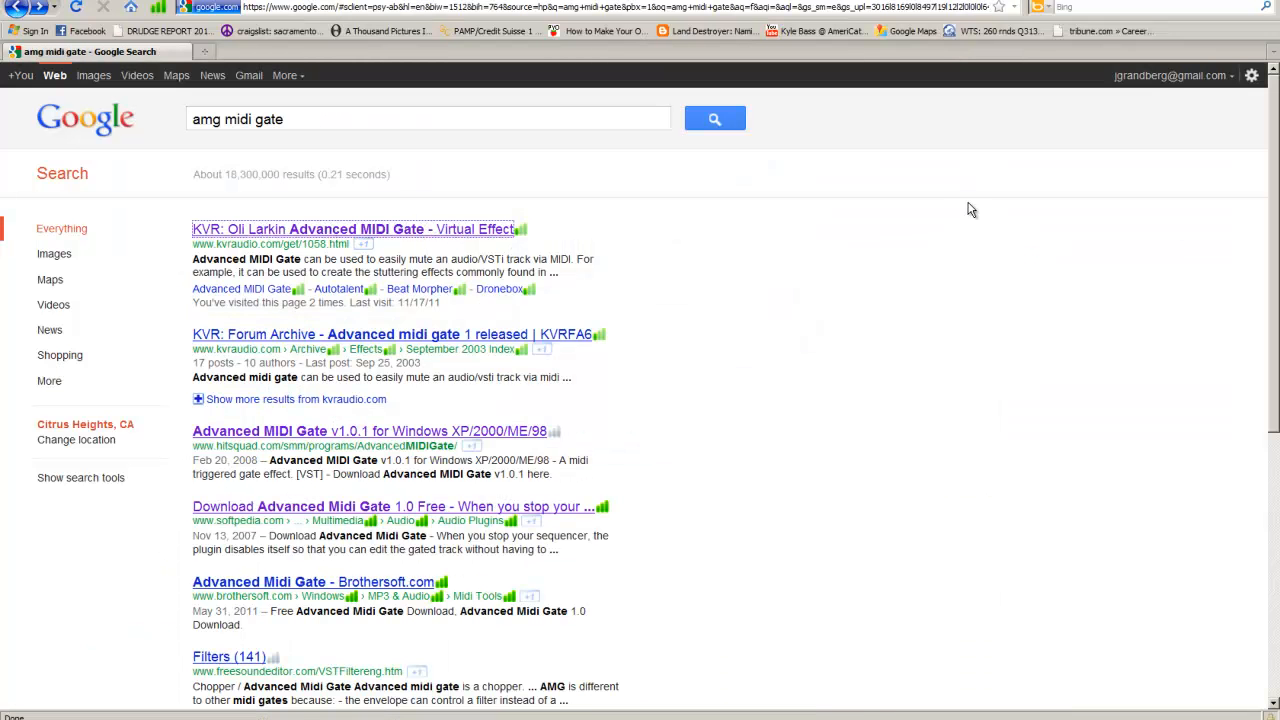
mouse_move(1051, 69)
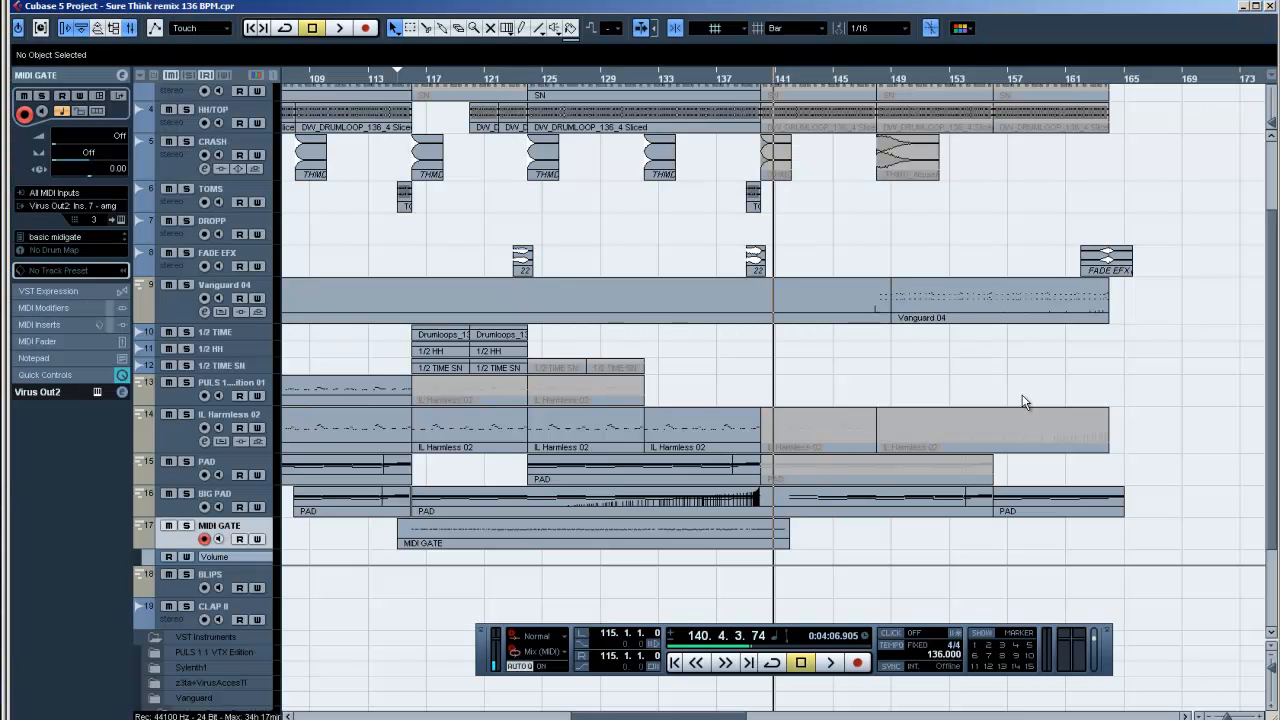
mouse_move(1059, 345)
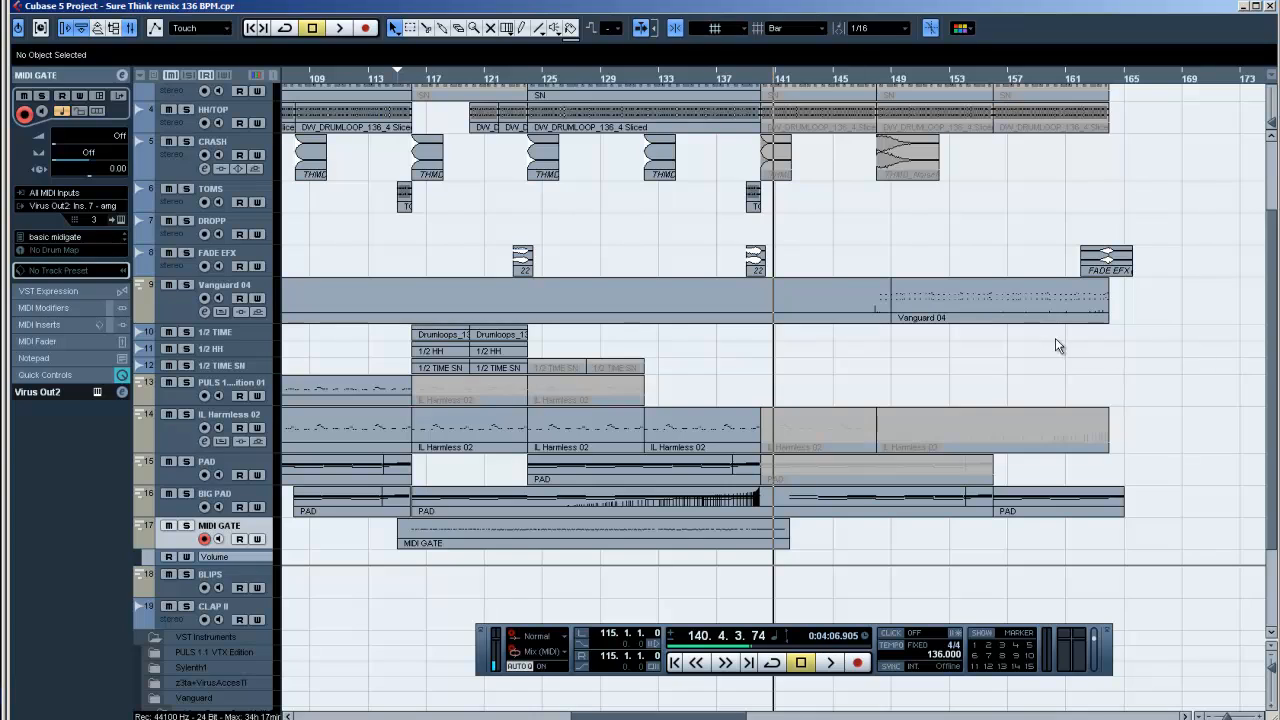